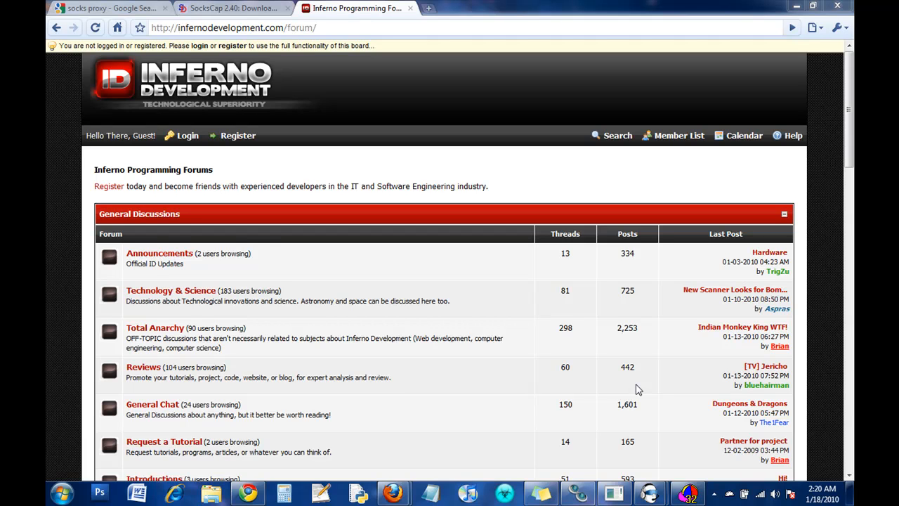
mouse_move(609, 367)
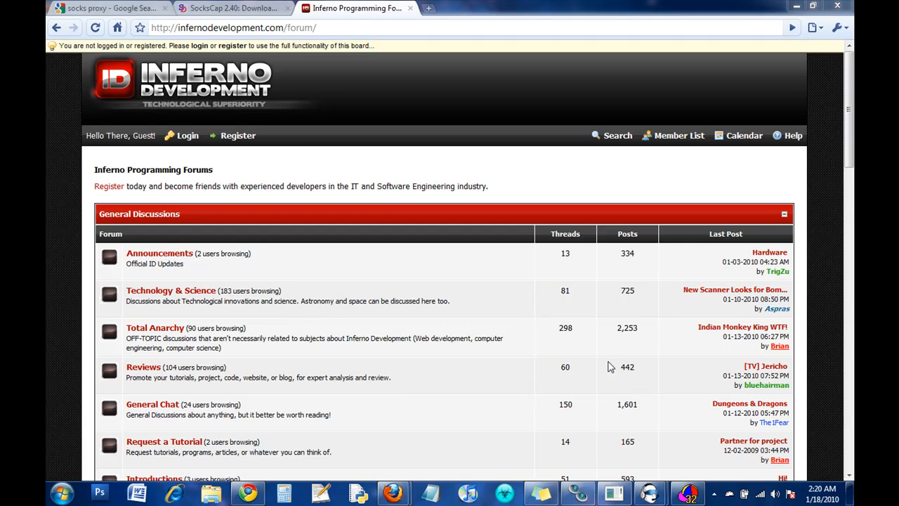
mouse_move(109, 8)
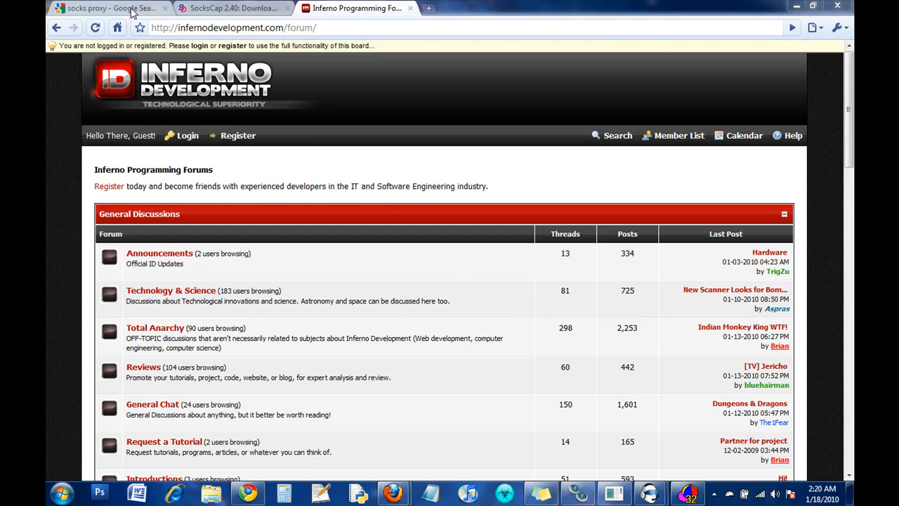
Open the samair.ru SOCKS servers list from the socks proxy results and pick an Argentina proxy IP.
left_click(108, 9)
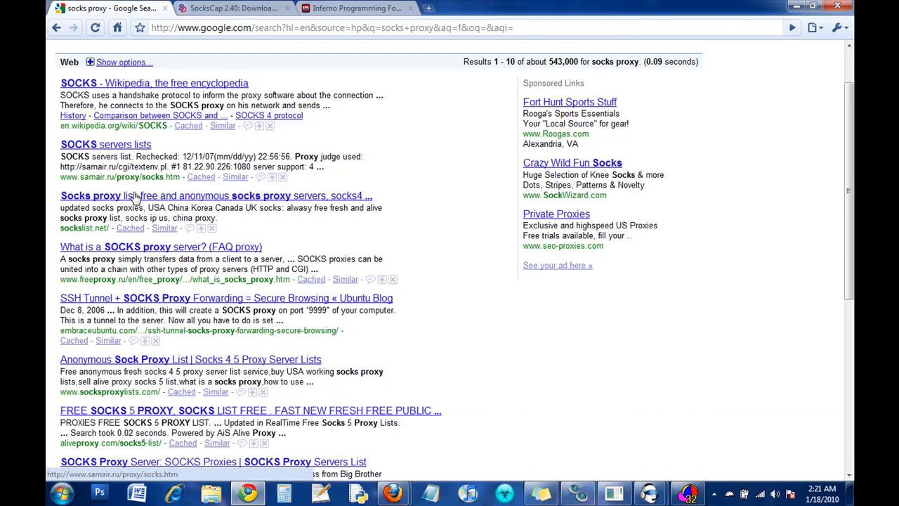
left_click(106, 144)
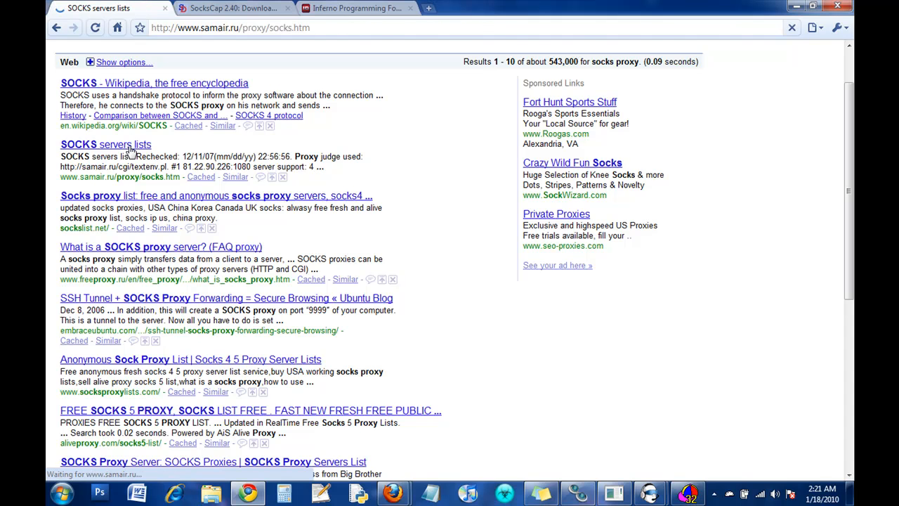
left_click(98, 145)
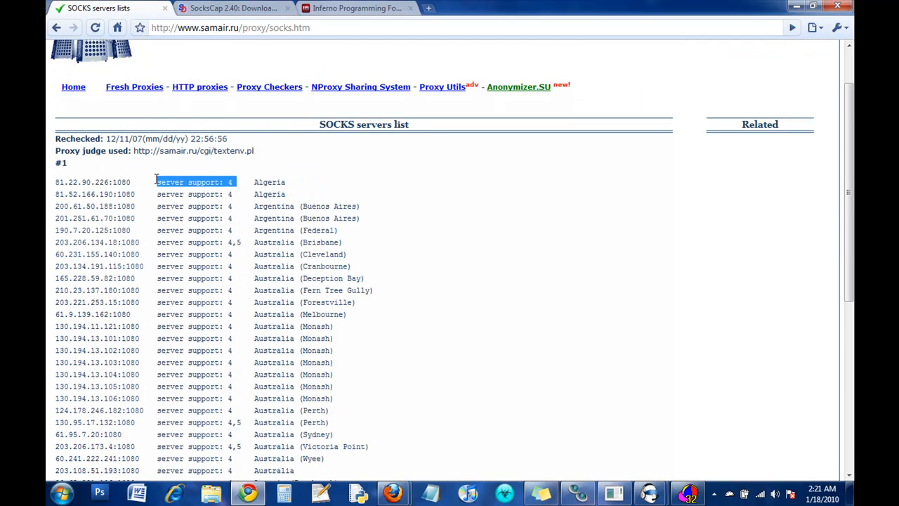
scroll("down", 3)
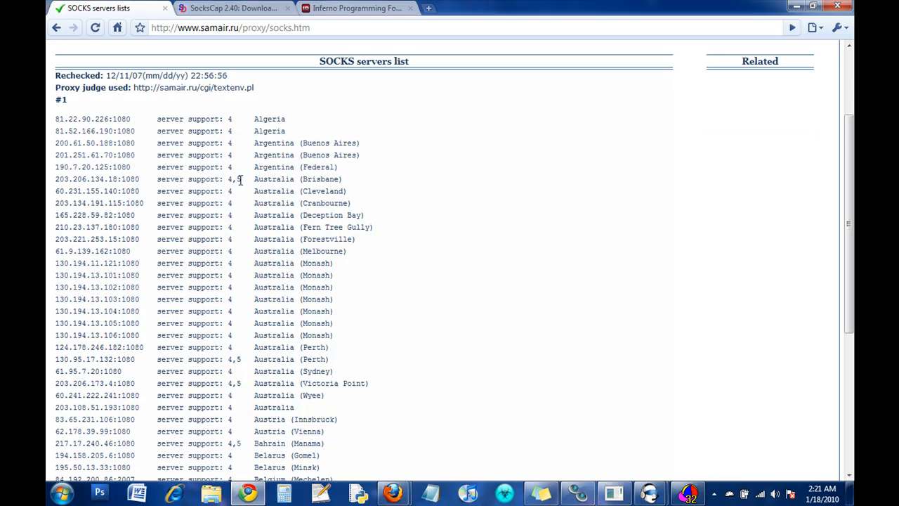
mouse_move(183, 142)
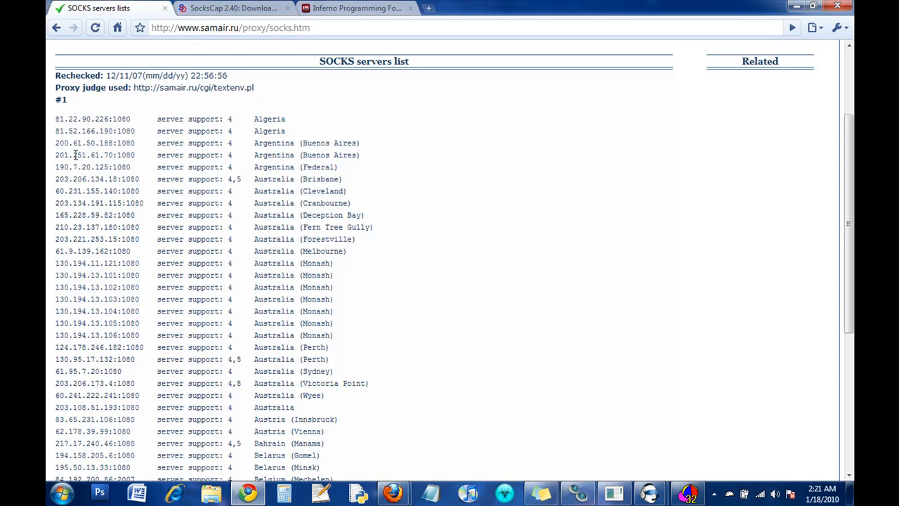
double_click(91, 143)
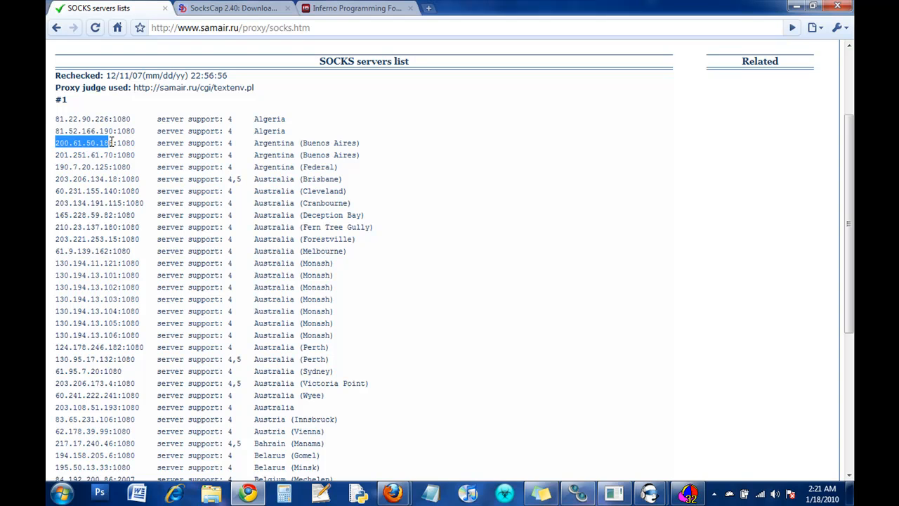
left_click(139, 147)
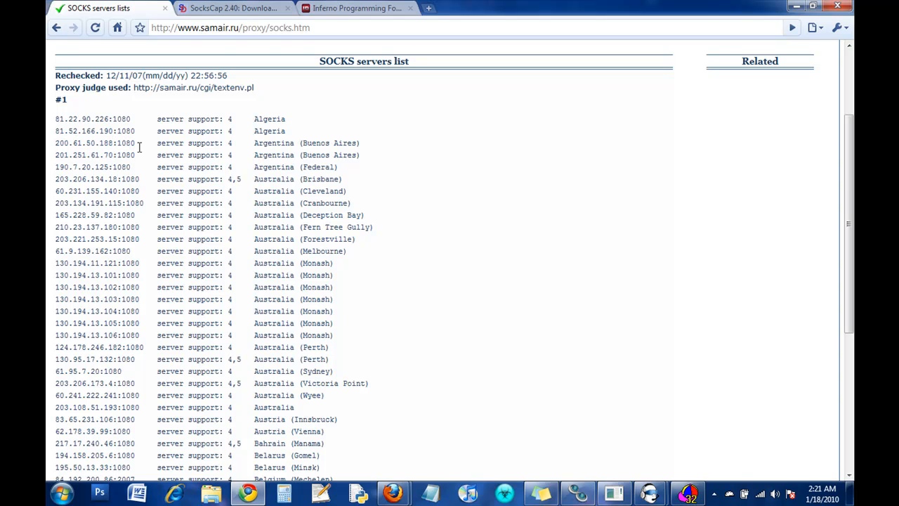
mouse_move(144, 166)
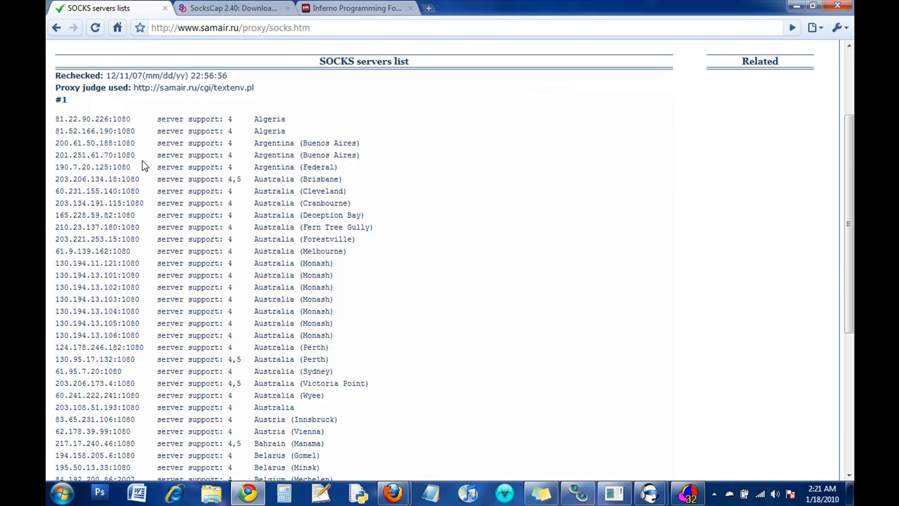
mouse_move(527, 301)
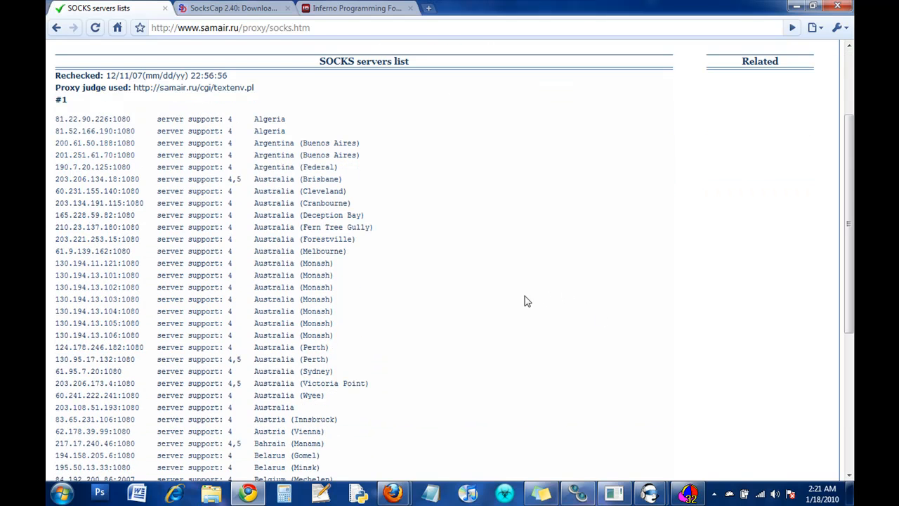
mouse_move(238, 12)
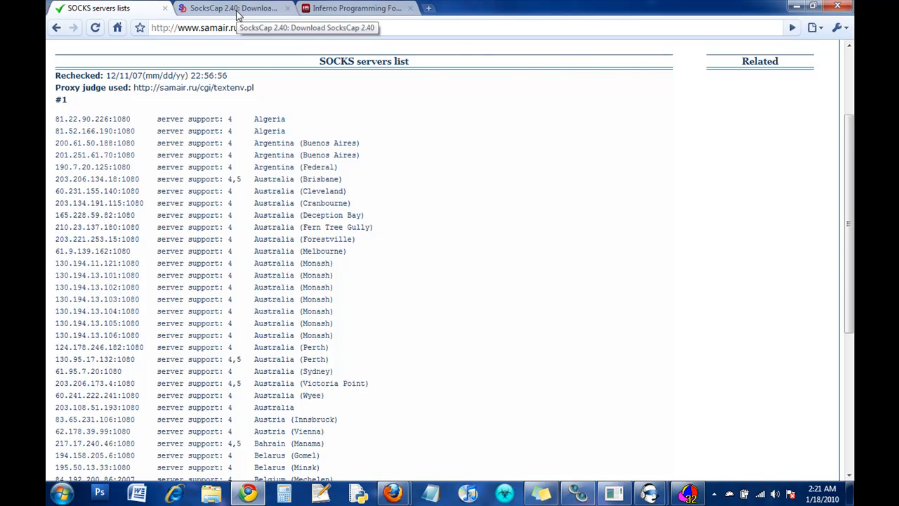
Open the Softoogle 'SocksCap 2.40: Download SocksCap 2.40' result from the sockscap search.
left_click(232, 8)
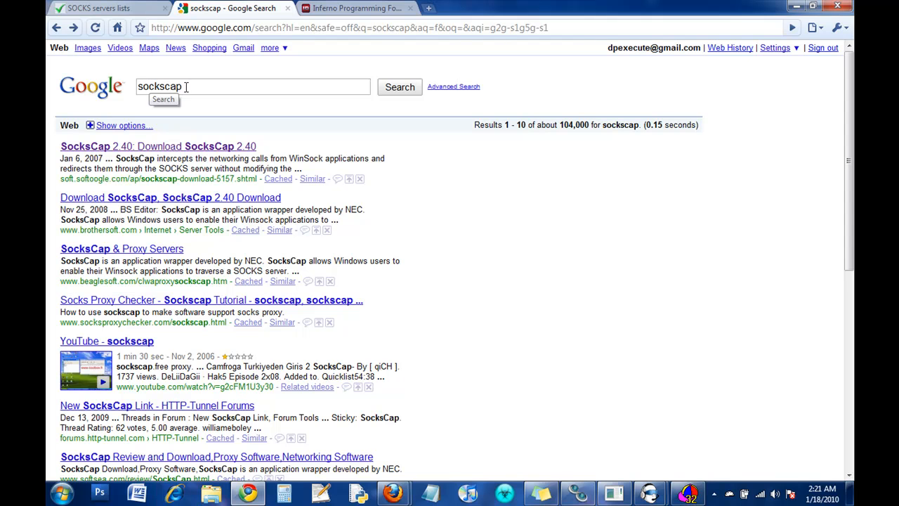
left_click(151, 146)
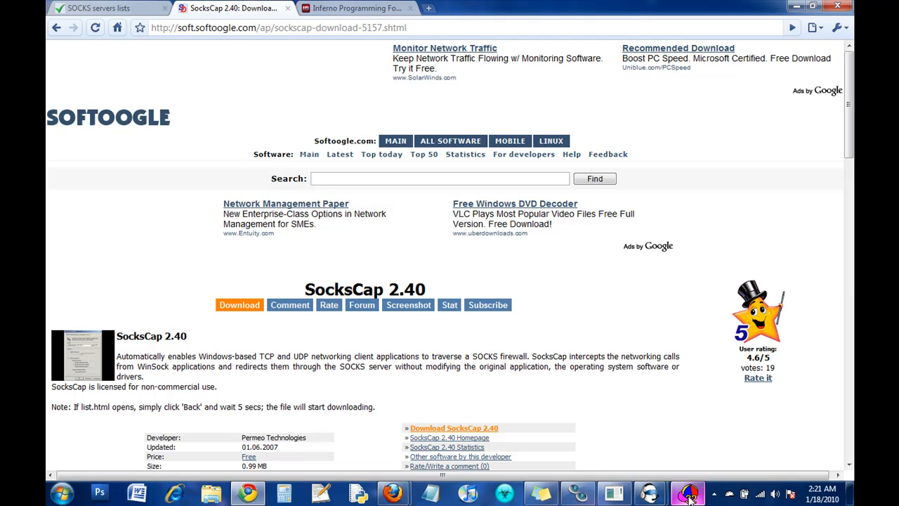
Launch SocksCap and add a 'Ventrilo' profile running Ventrilo.exe.
left_click(689, 491)
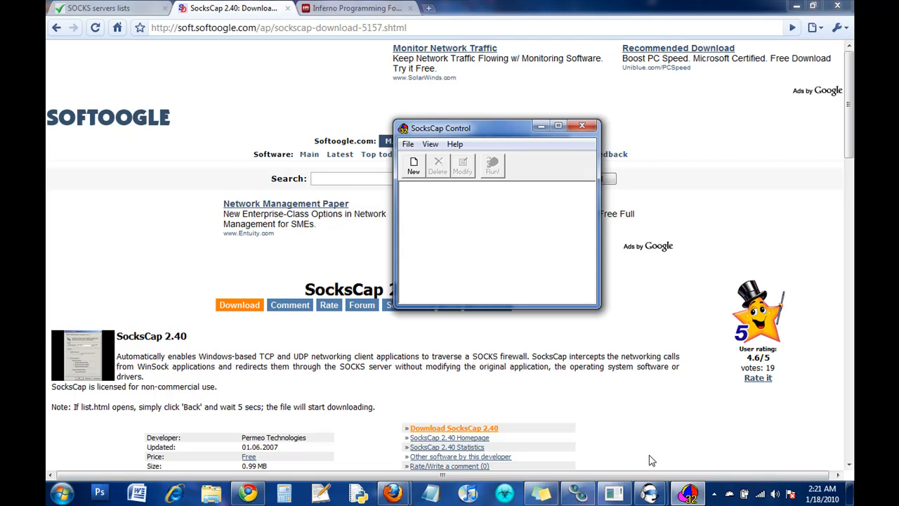
mouse_move(413, 165)
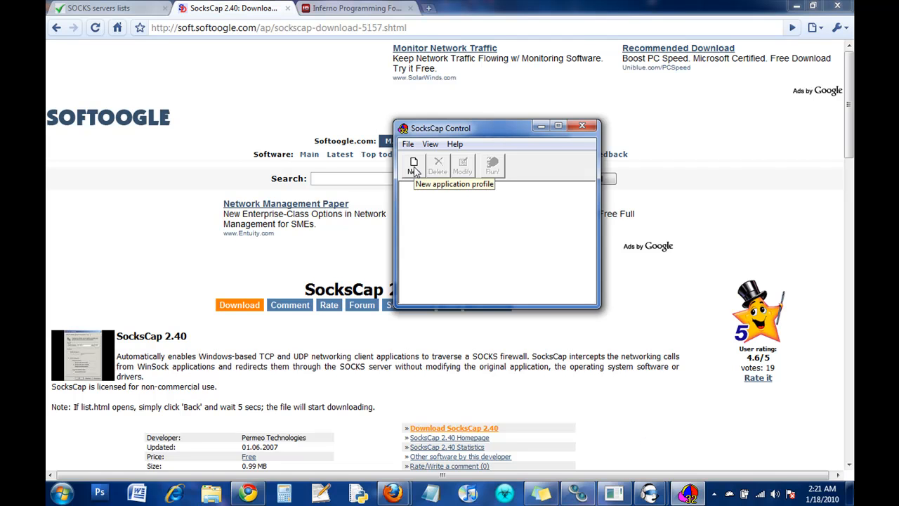
left_click(413, 165)
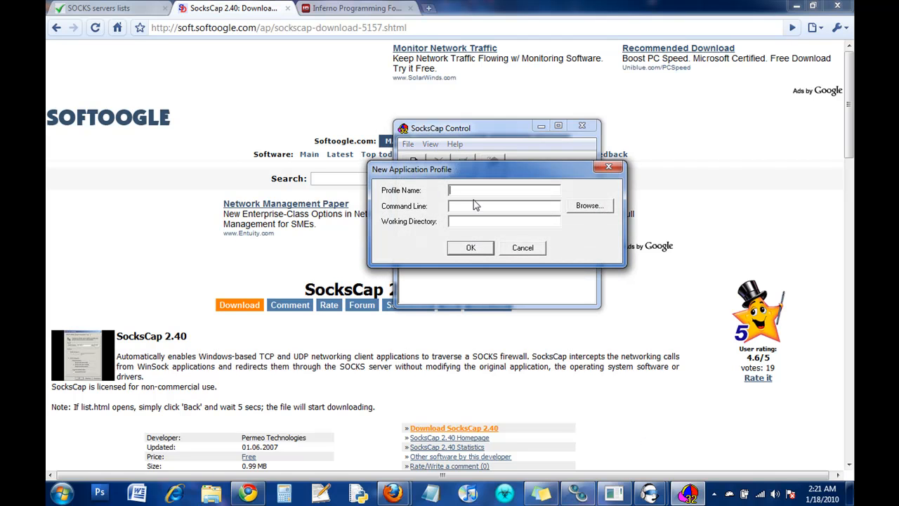
type("Ventrilo")
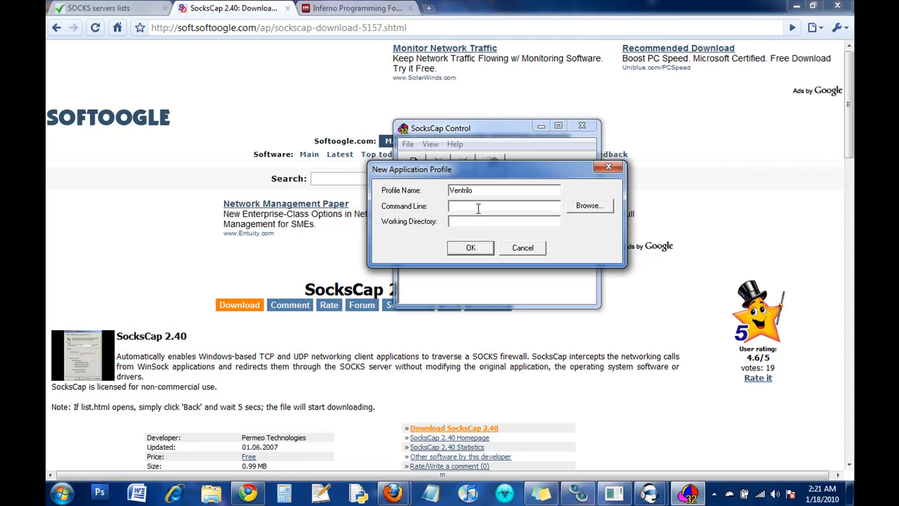
left_click(589, 205)
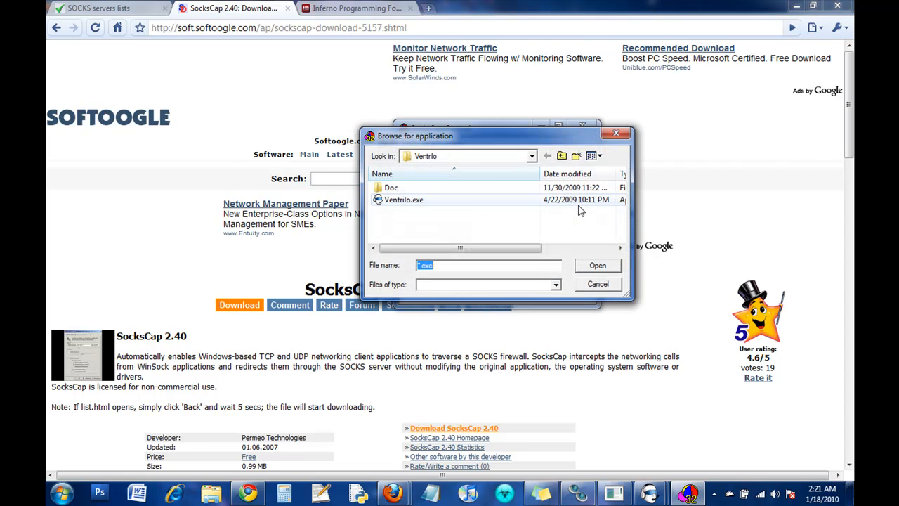
left_click(532, 156)
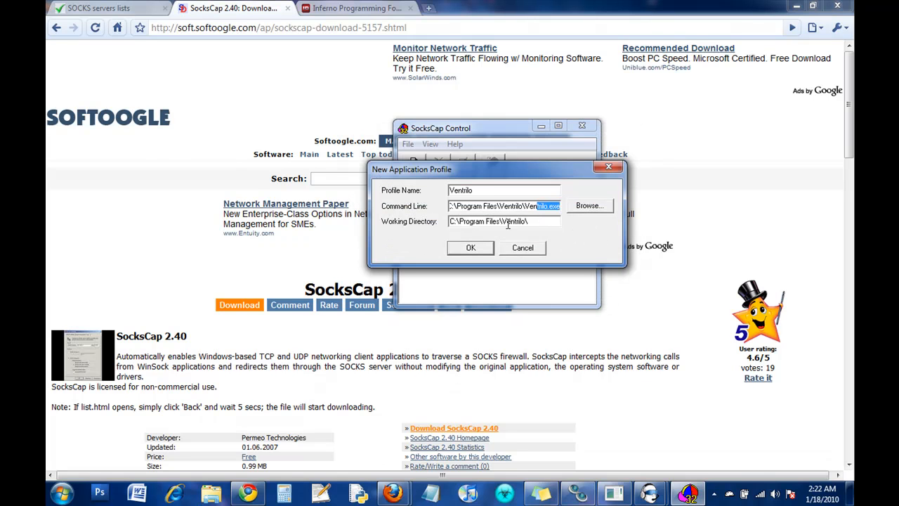
left_click(471, 247)
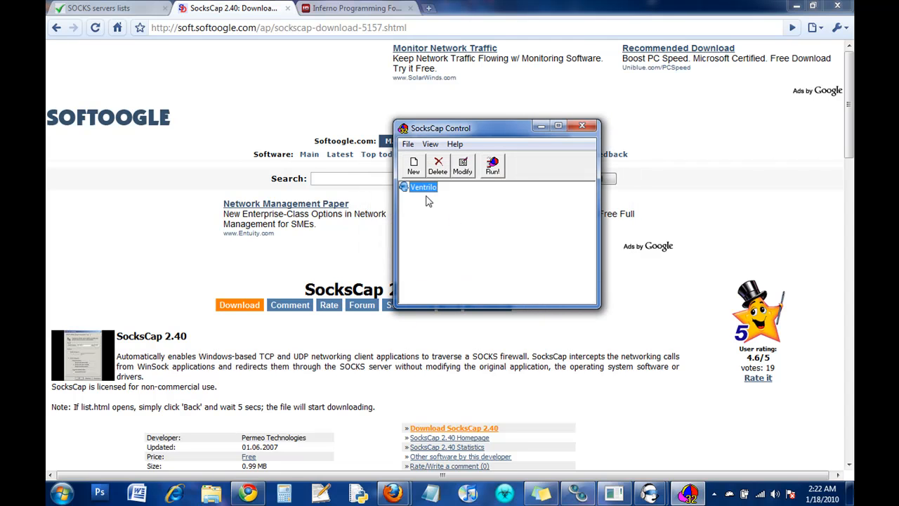
Point SocksCap to SOCKS 4 server 60.231.155.140, port 1080, then apply and confirm.
left_click(408, 144)
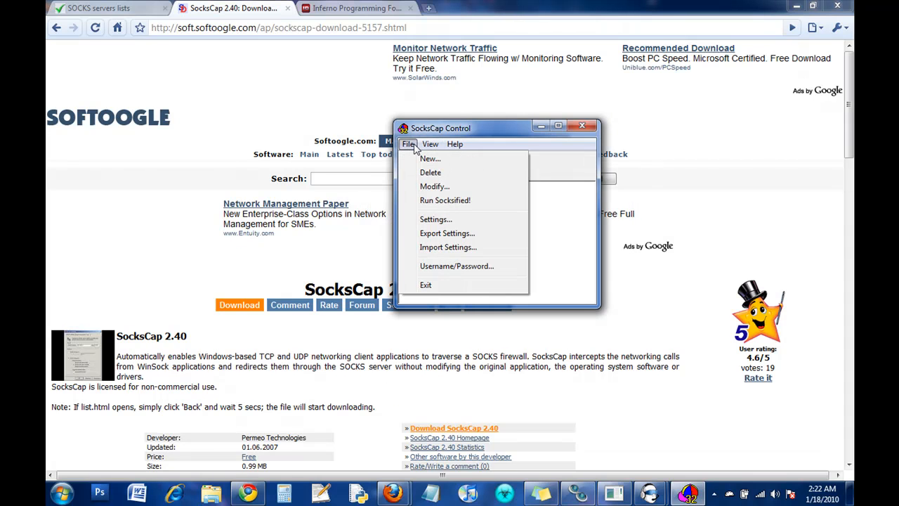
left_click(435, 219)
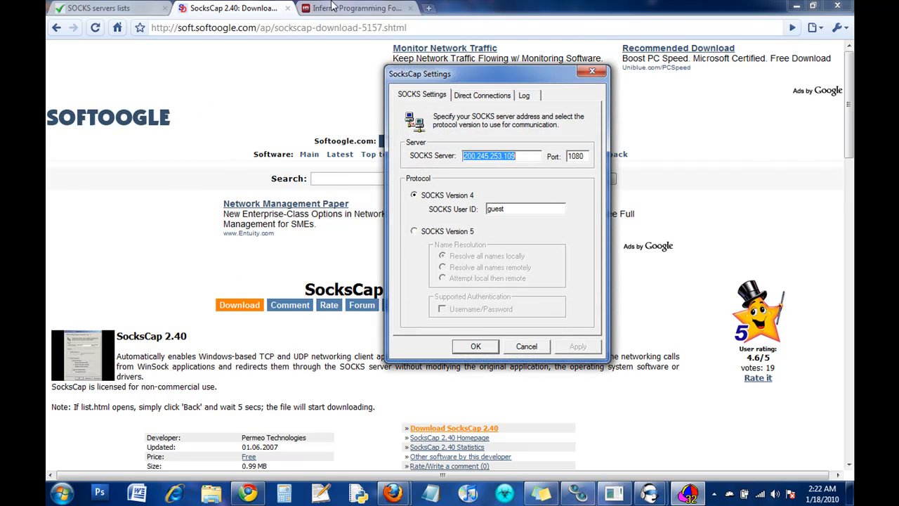
left_click(98, 7)
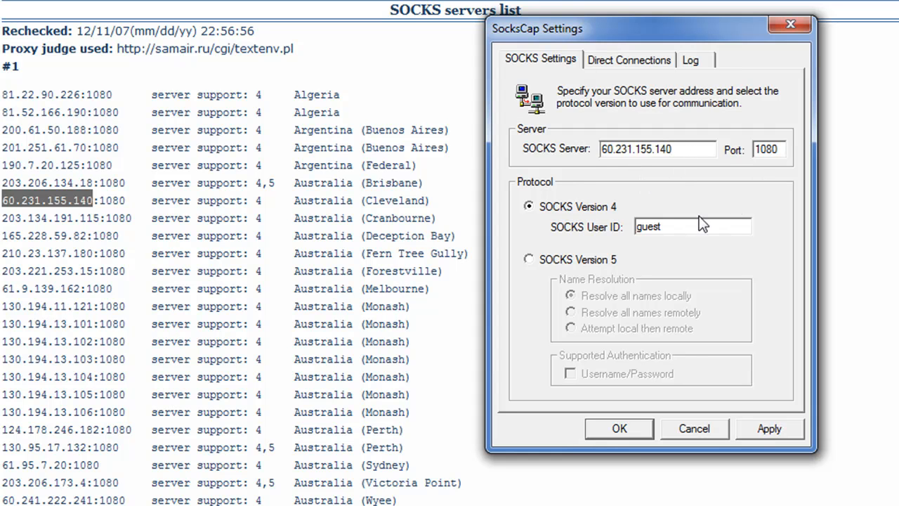
double_click(649, 226)
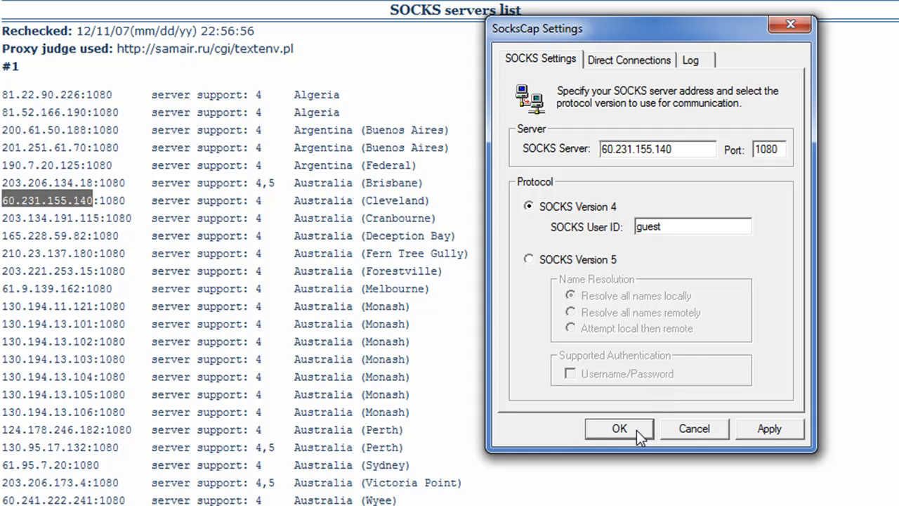
mouse_move(770, 435)
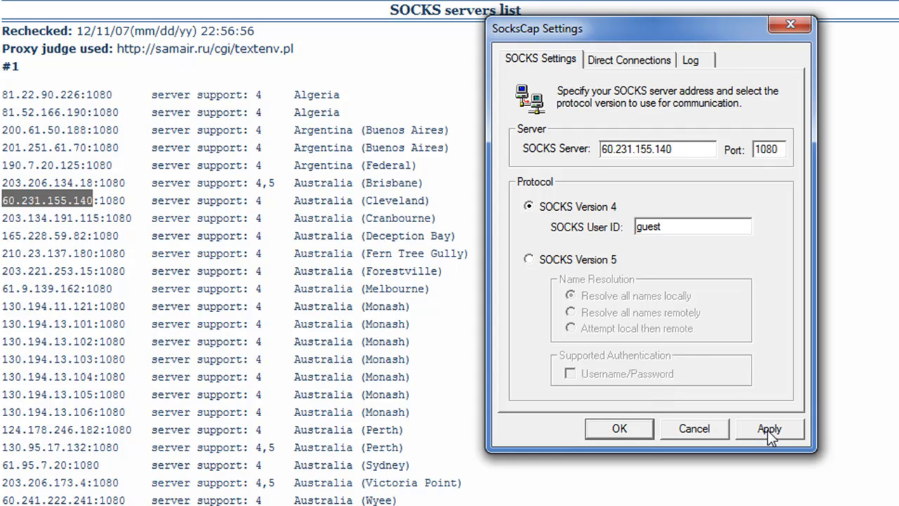
left_click(630, 60)
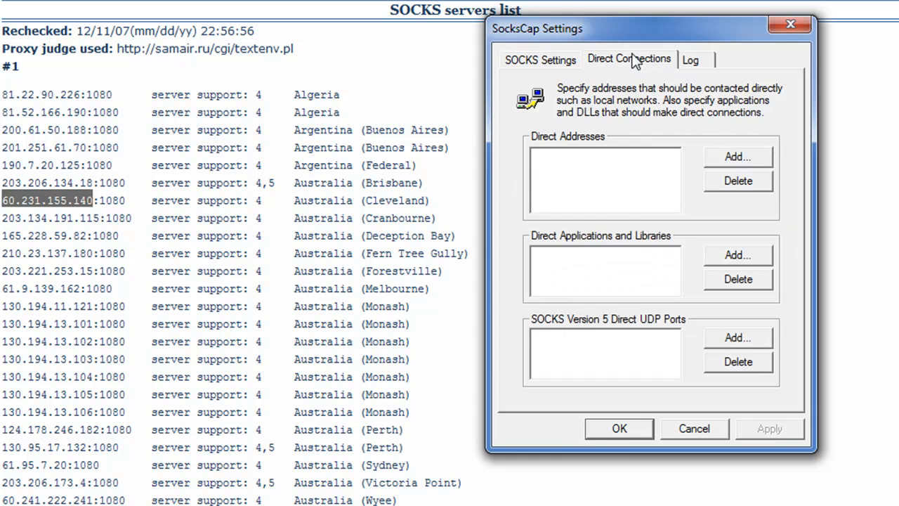
left_click(540, 59)
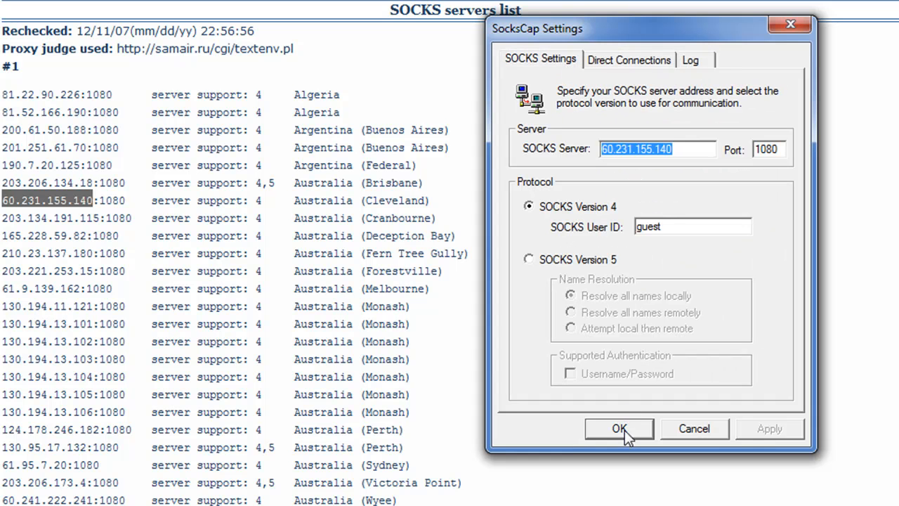
left_click(619, 429)
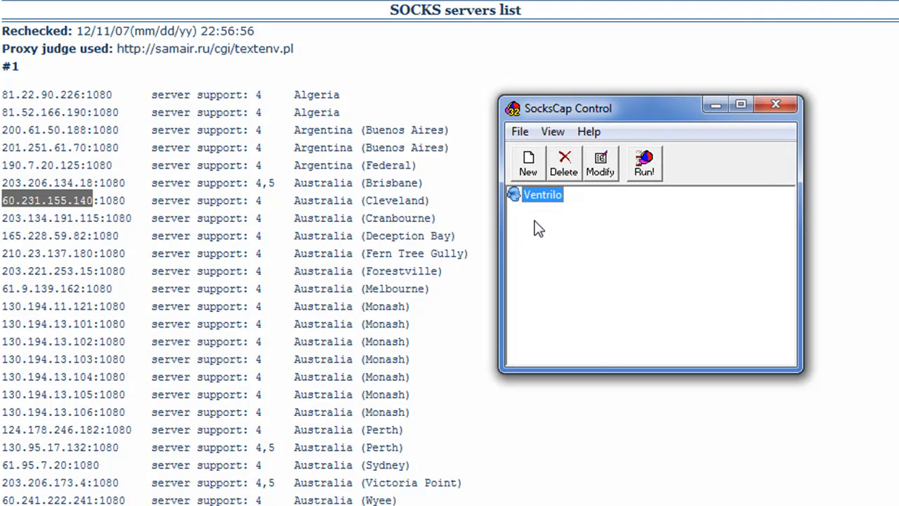
mouse_move(545, 202)
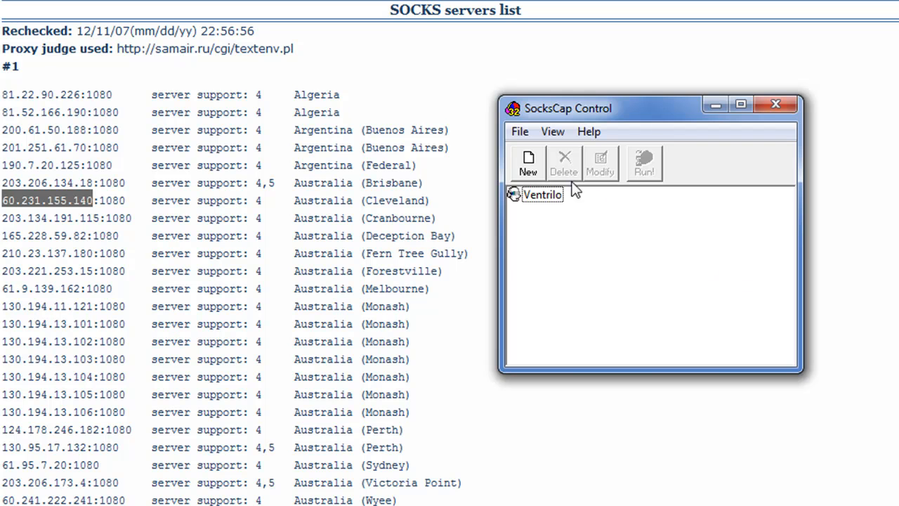
Run the Ventrilo profile with 'Run Socksified!' from its right-click menu.
right_click(541, 194)
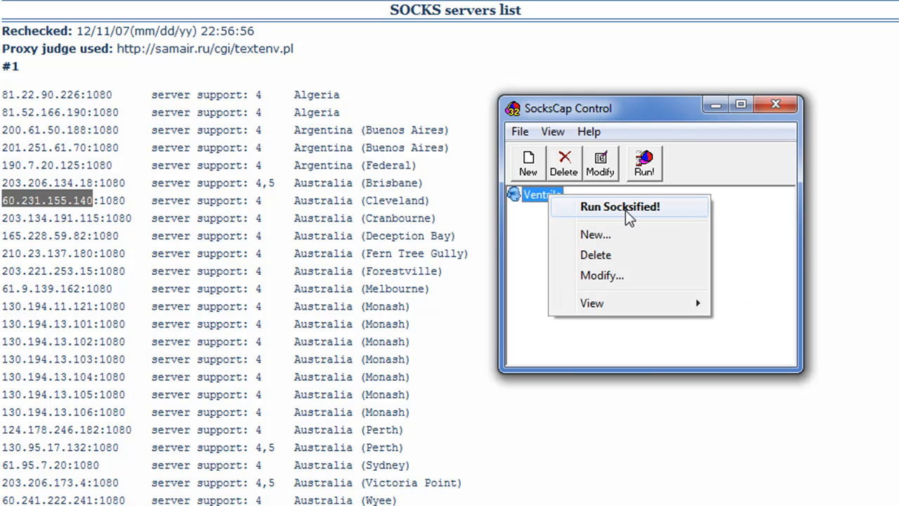
left_click(622, 207)
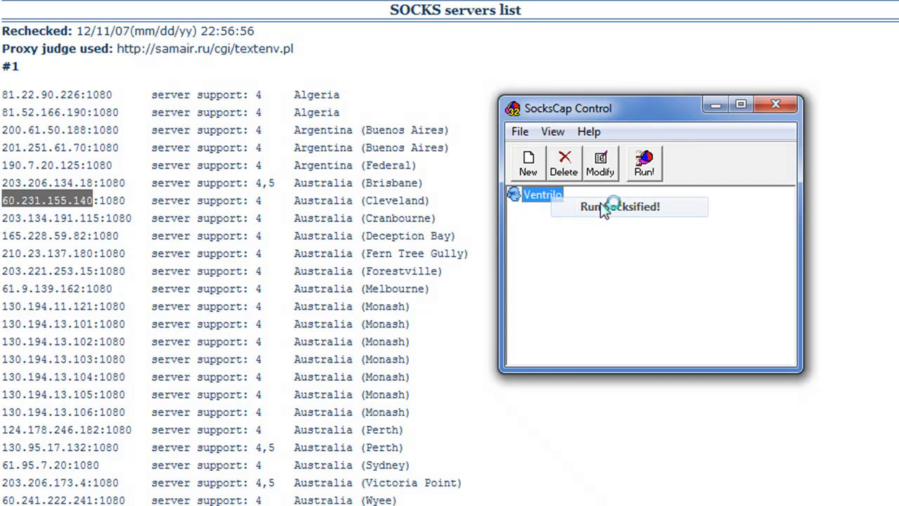
left_click(620, 207)
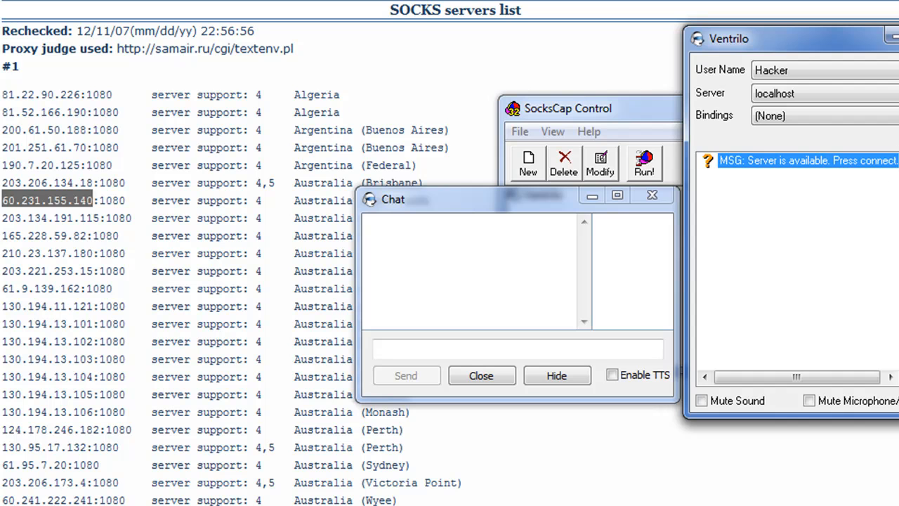
mouse_move(831, 72)
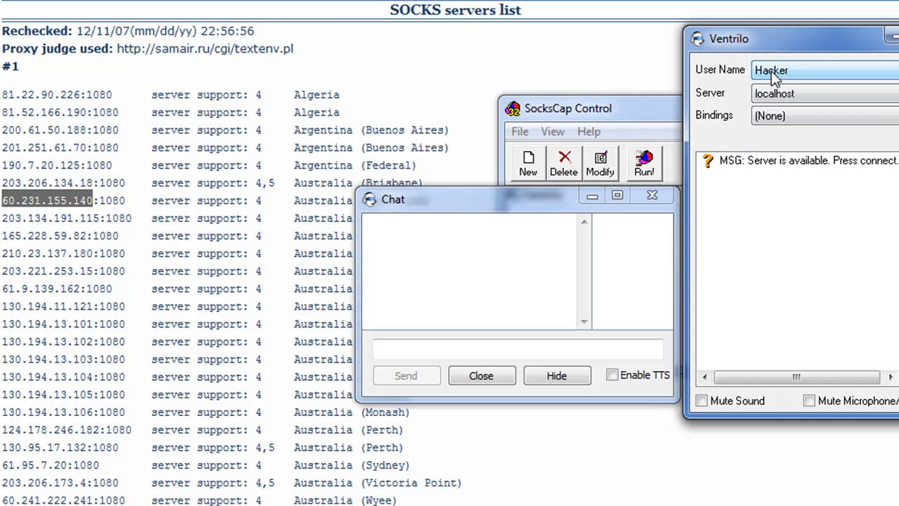
mouse_move(808, 82)
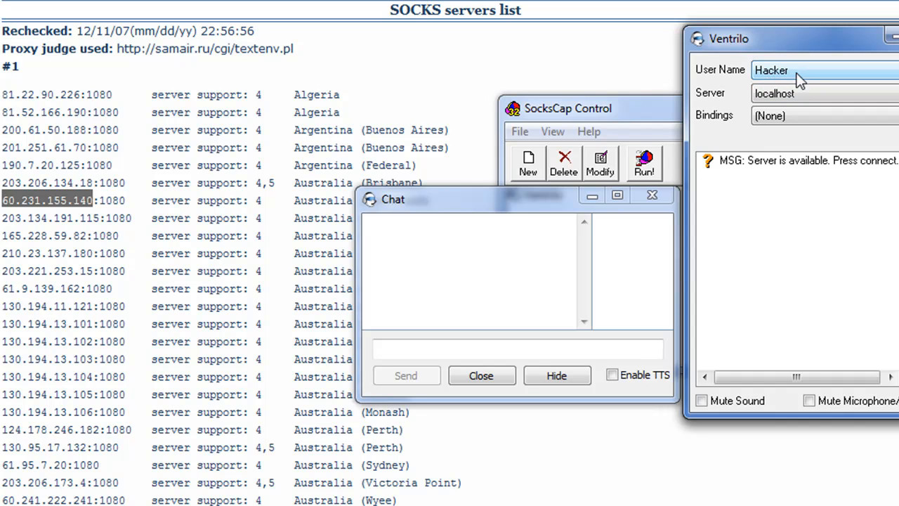
mouse_move(810, 74)
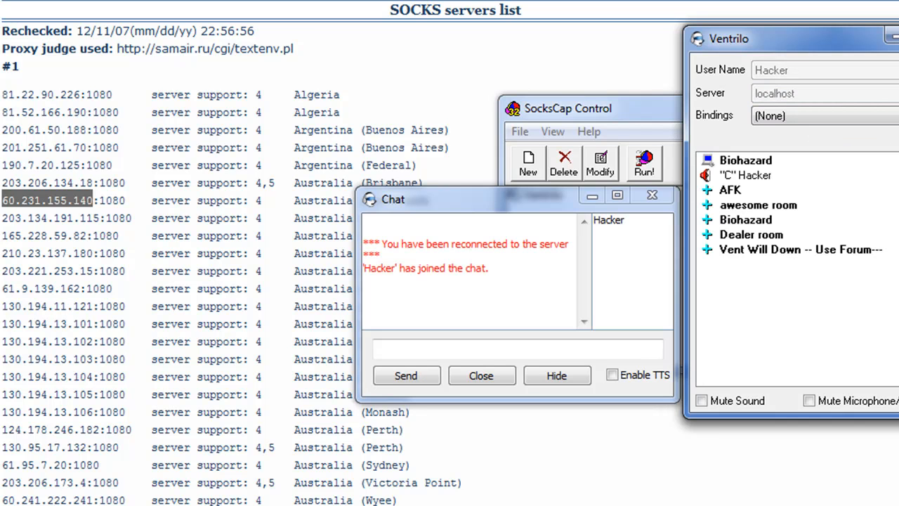
mouse_move(847, 221)
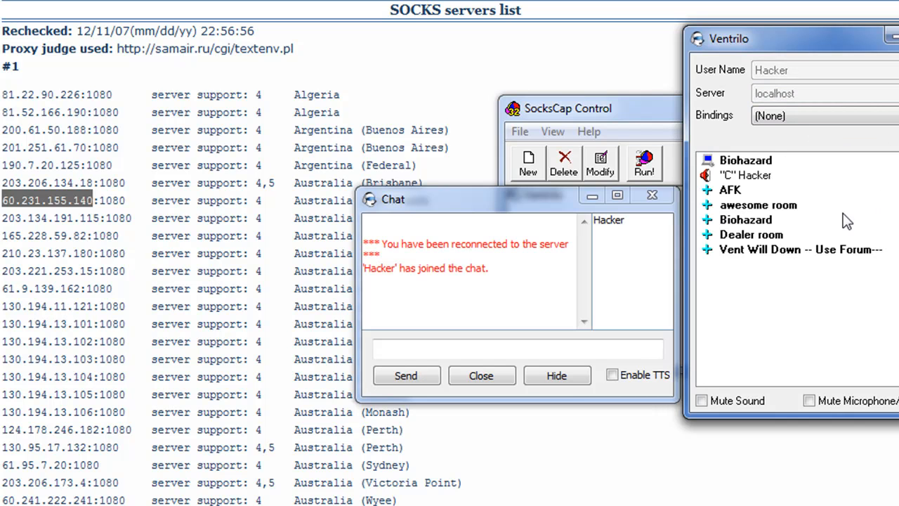
Connect Ventrilo to the localhost server and wait for the channel list.
left_click(745, 160)
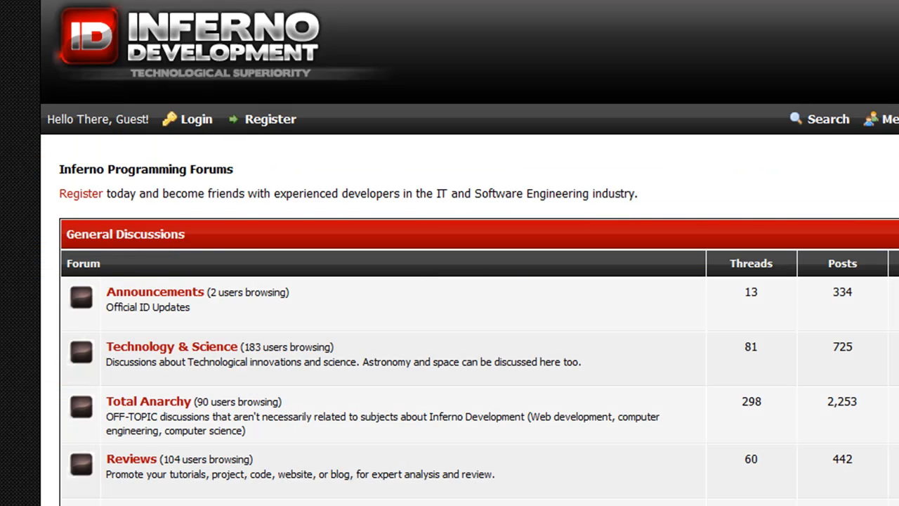
mouse_move(206, 84)
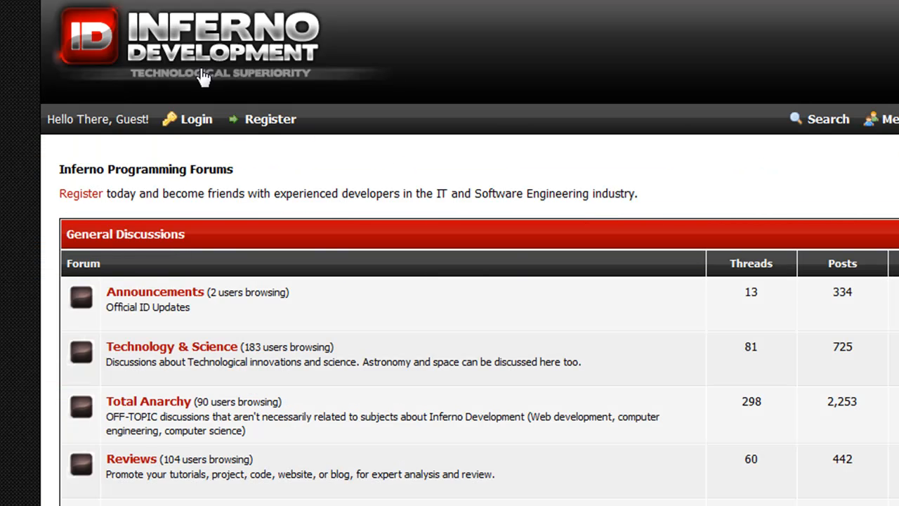
scroll("down", 3)
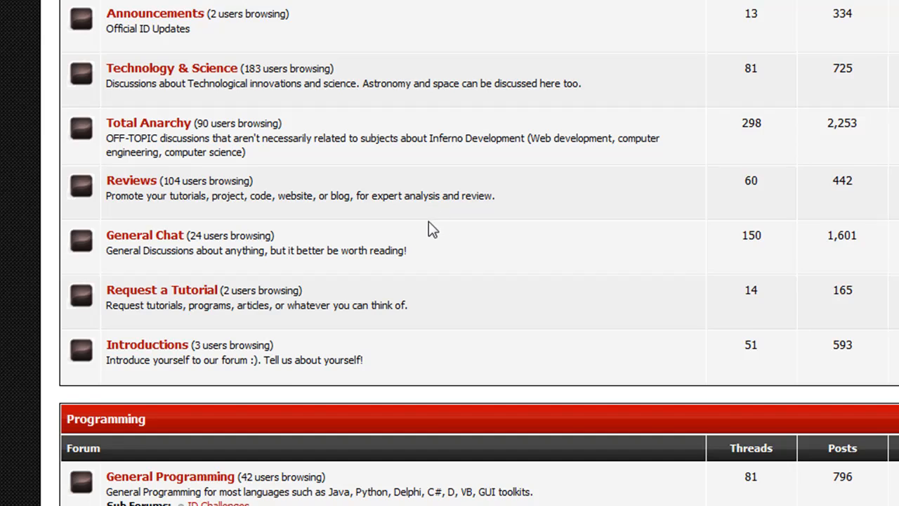
scroll("down", 3)
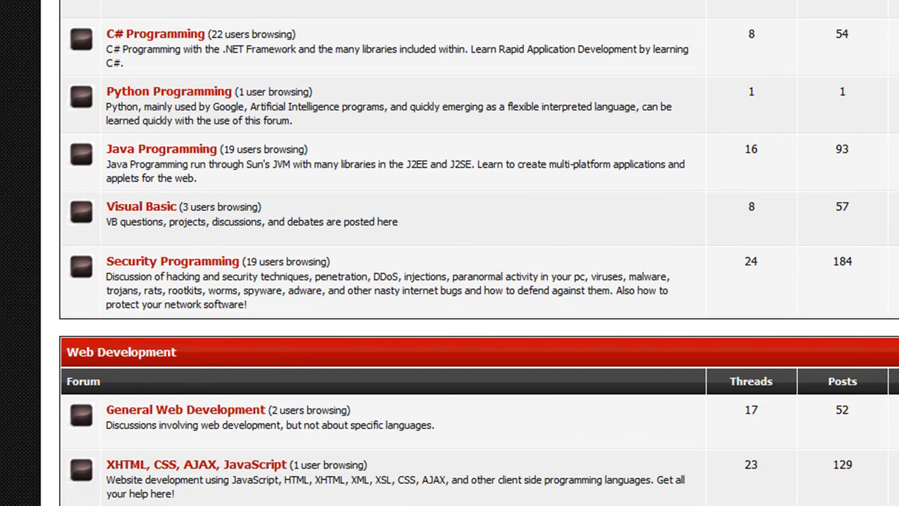
scroll("down", 3)
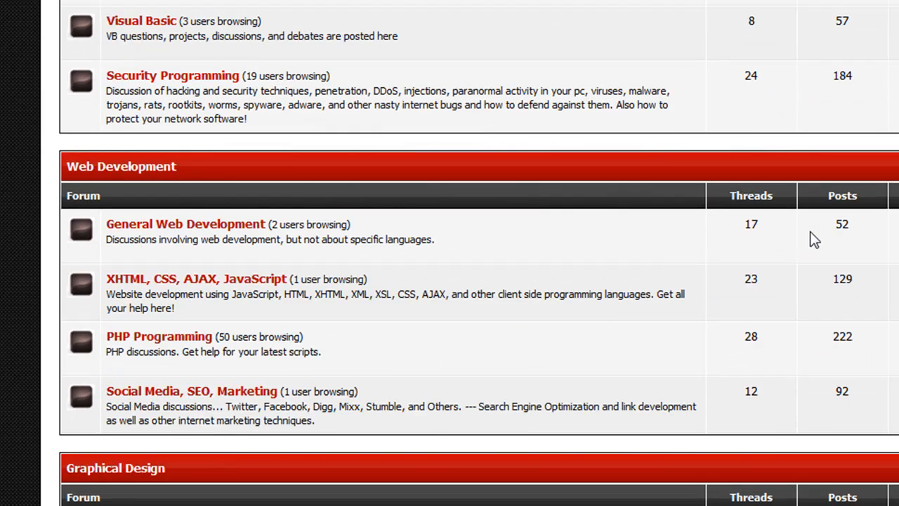
scroll("up", 3)
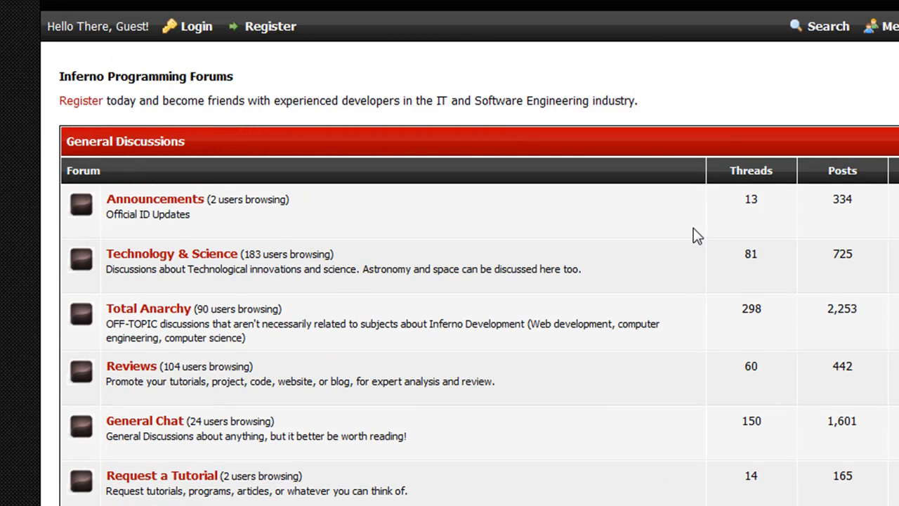
scroll("up", 3)
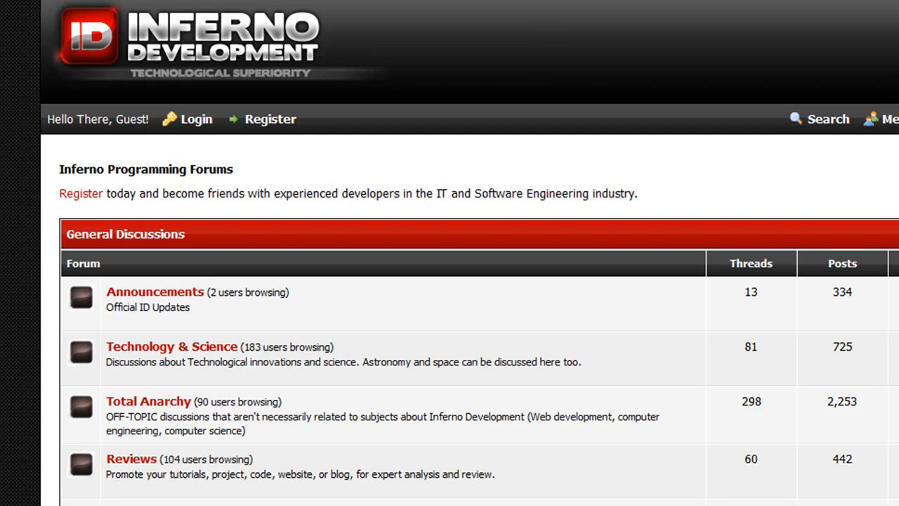